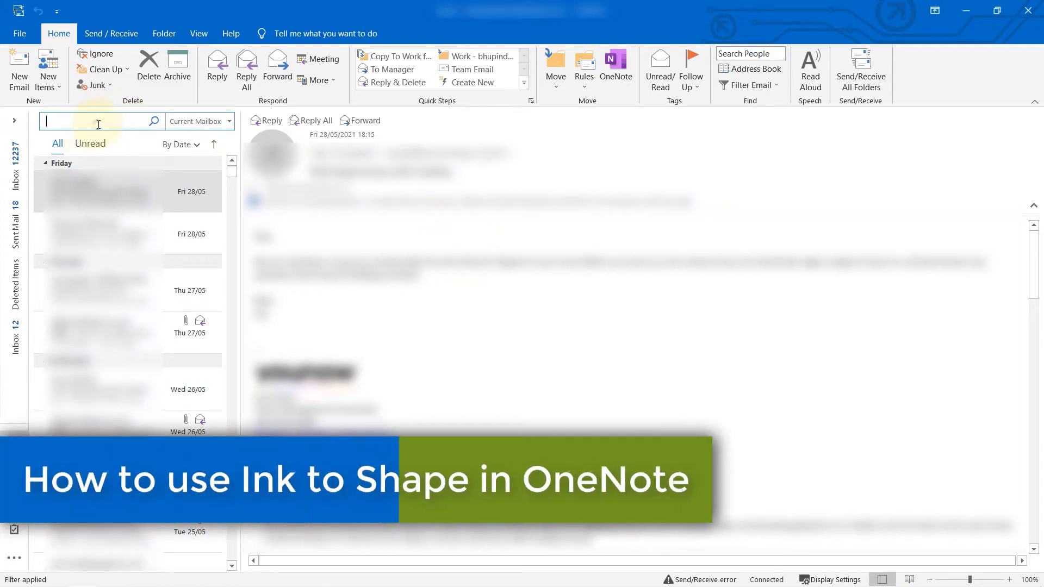
Start a search in the inbox search box, revealing the scope choices
click(96, 120)
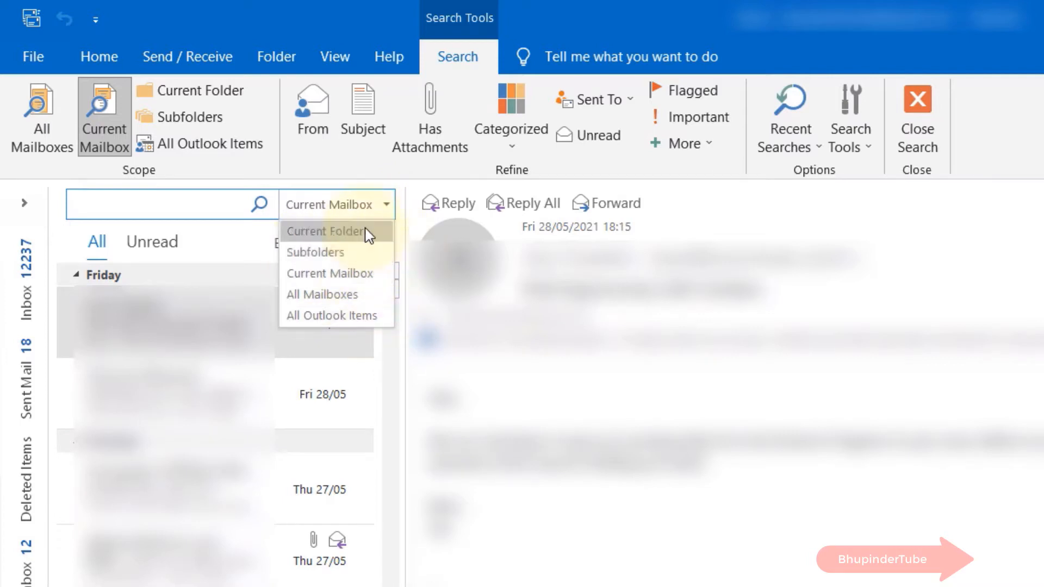
Limit the current search to the Current Folder scope
click(326, 231)
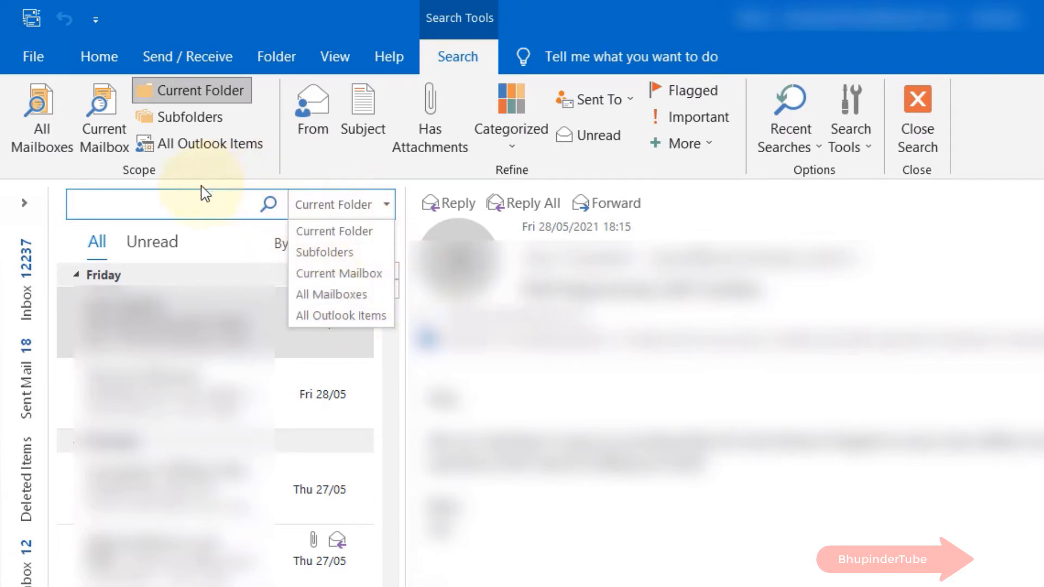
click(166, 203)
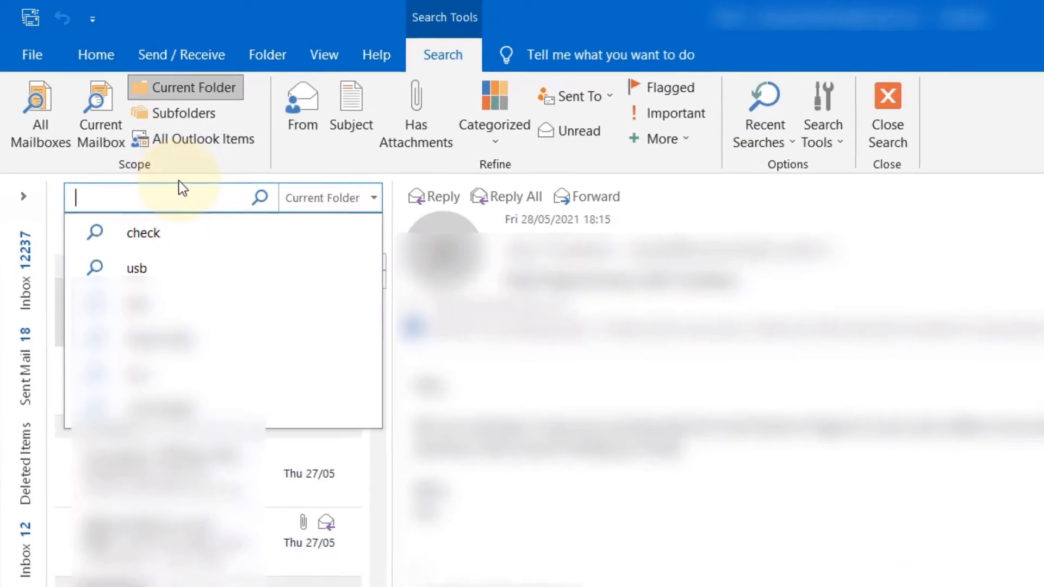
Go to File > Options to bring up the Outlook Options window
click(31, 54)
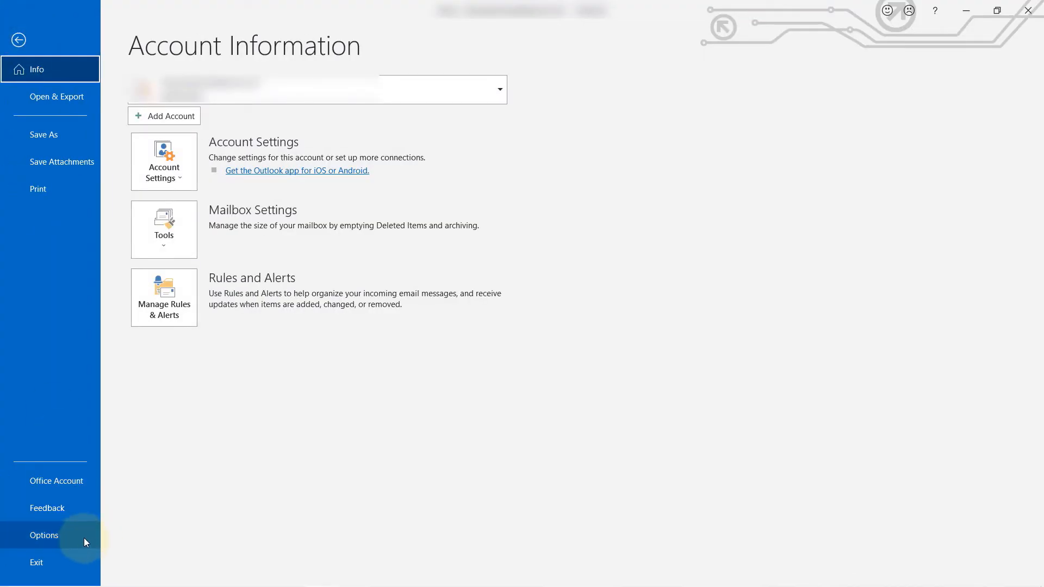
click(43, 535)
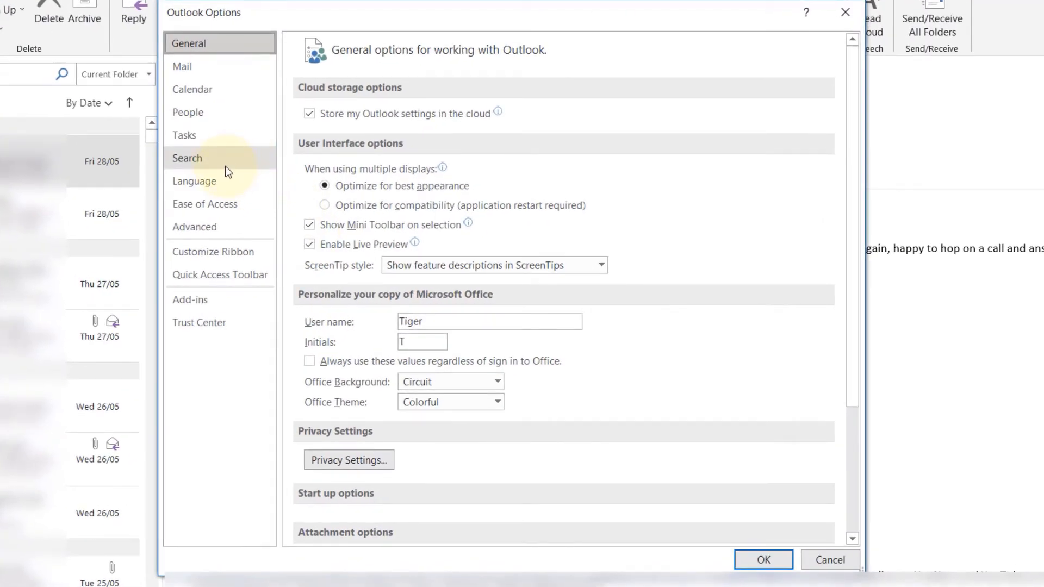
On the Search page, choose Current folder under Include results only from
click(187, 158)
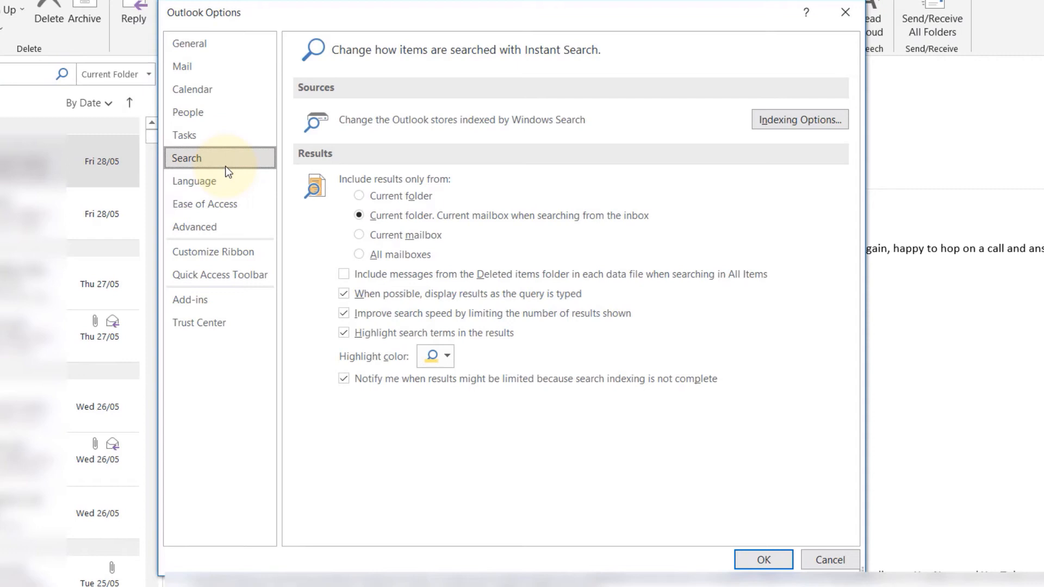
mouse_move(392, 224)
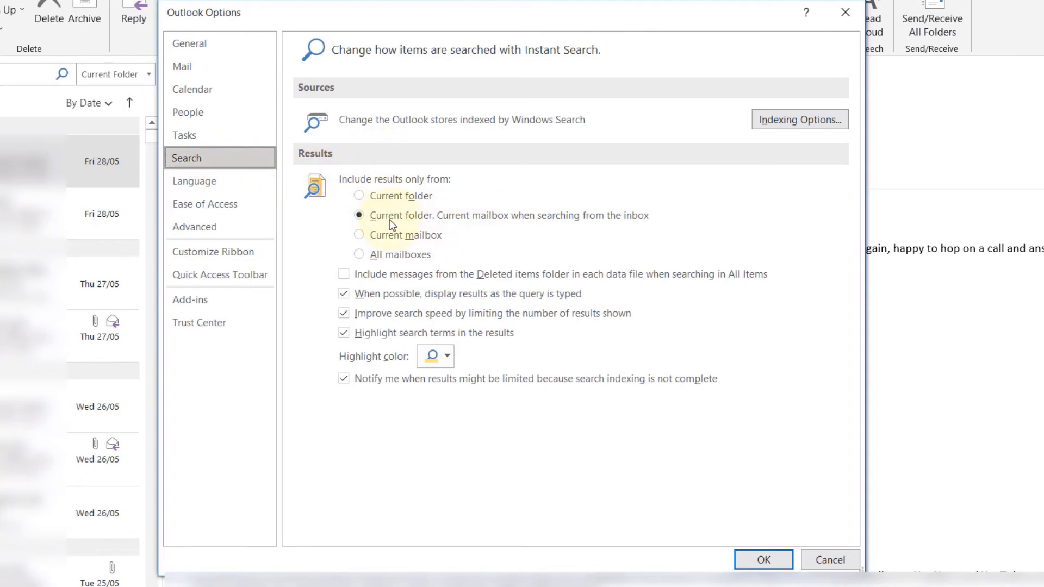
mouse_move(447, 232)
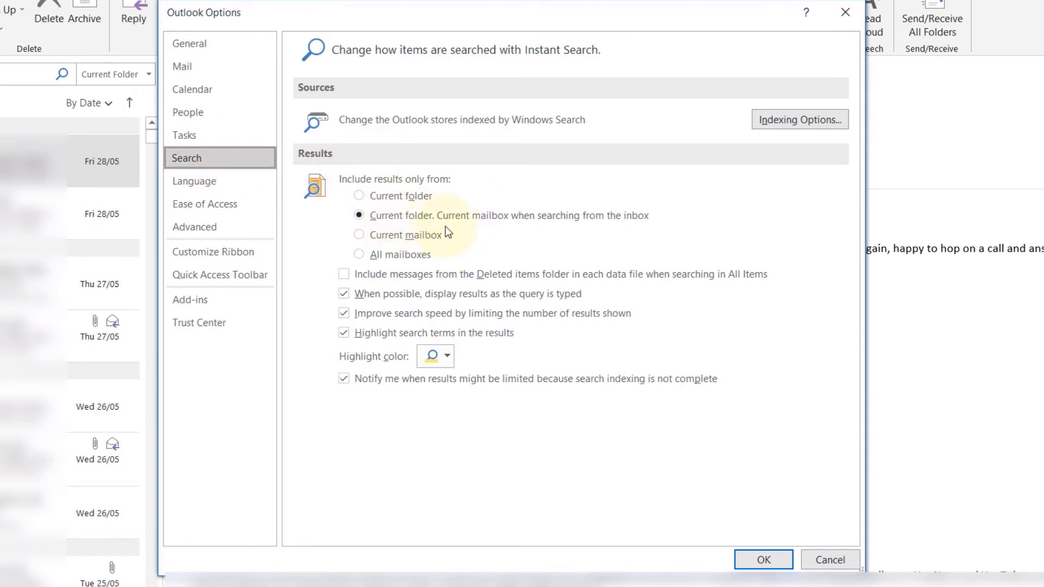
mouse_move(540, 226)
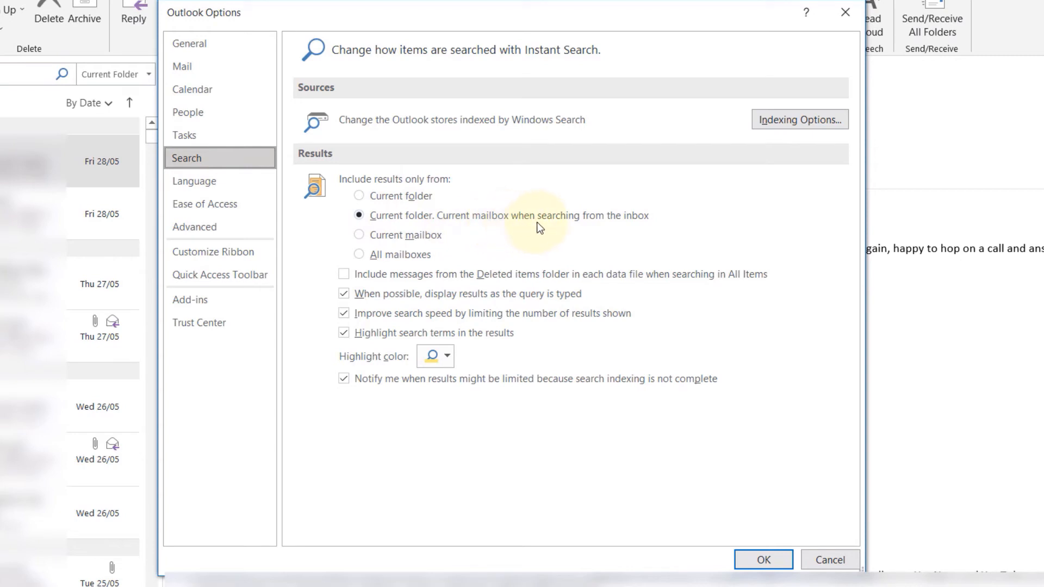
mouse_move(659, 226)
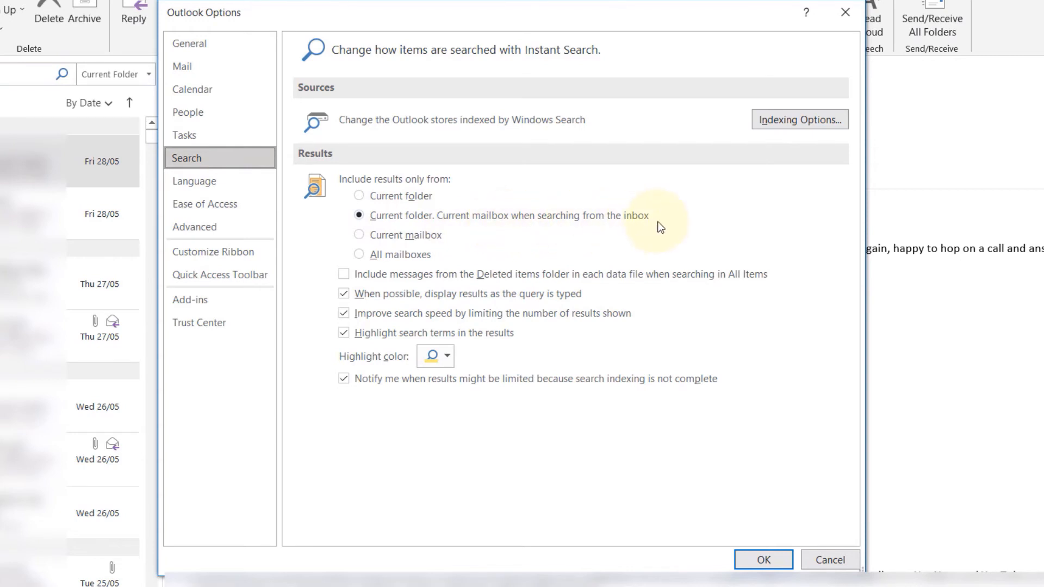
mouse_move(485, 222)
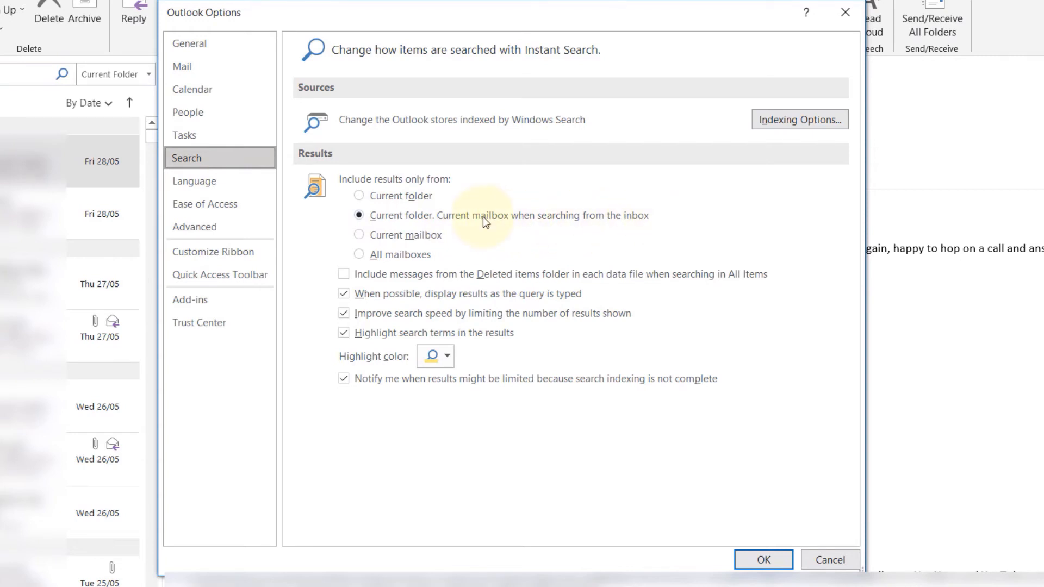
click(359, 196)
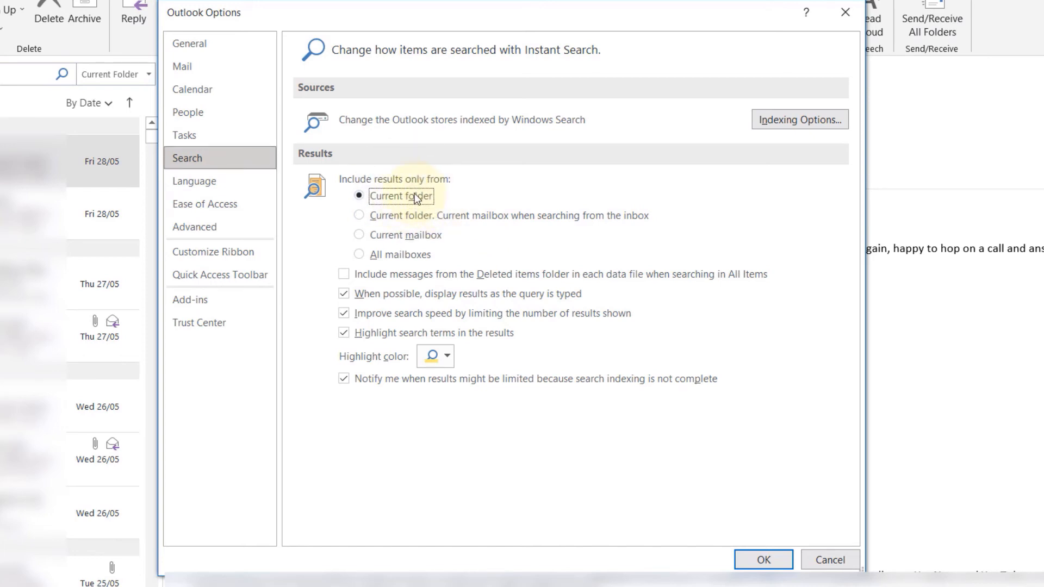
mouse_move(468, 415)
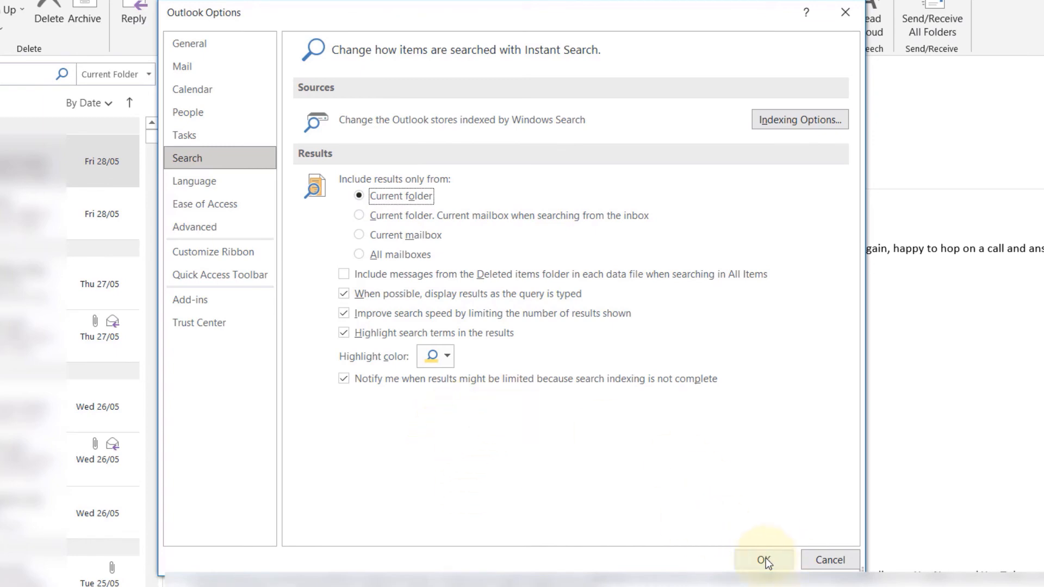
Confirm with OK so inbox search now defaults to Current Folder
click(763, 560)
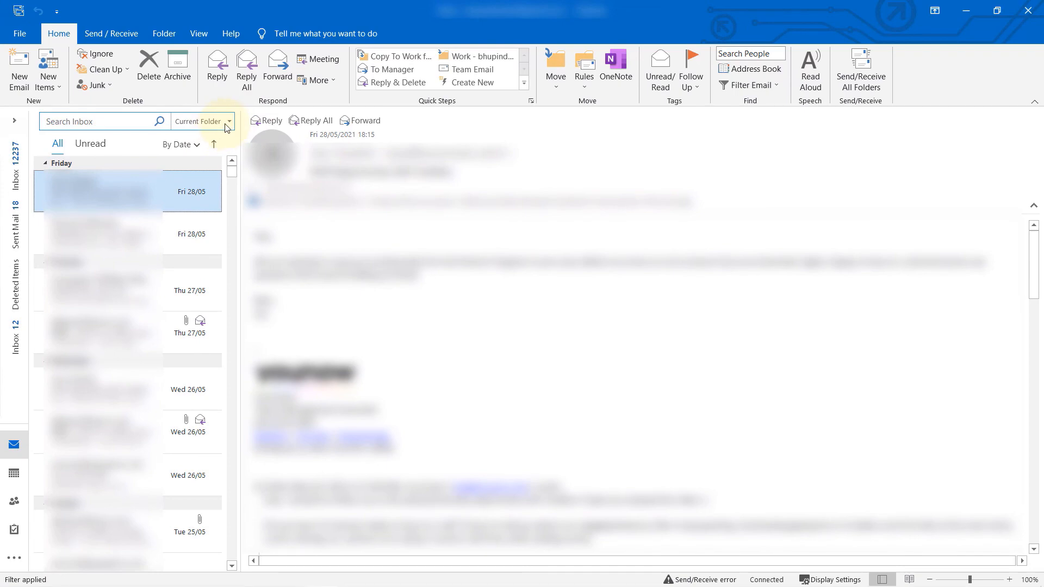